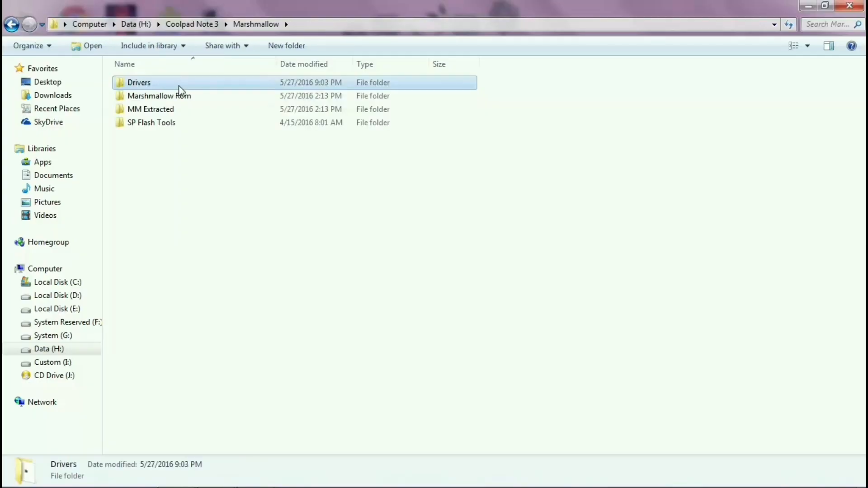
View the SP_Driver_V2.0_Install archive from the Drivers folder in WinRAR, dismissing the network notice
{"action": "double_click", "coordinate": [138, 83]}
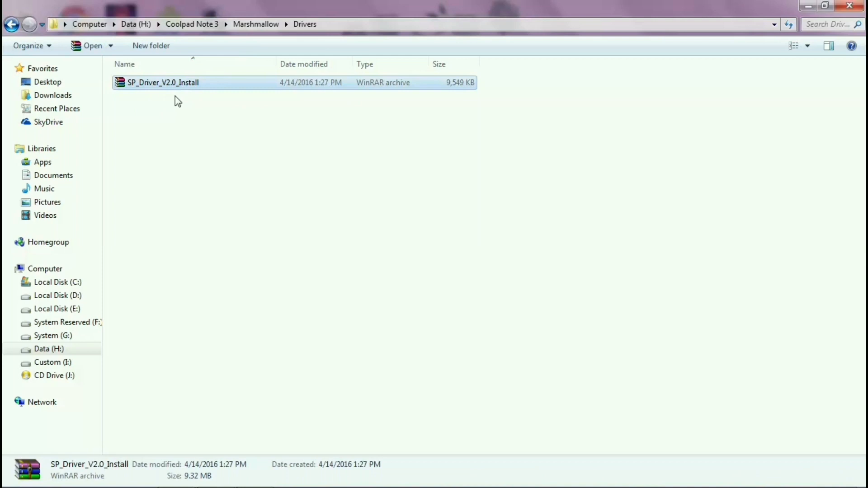
{"action": "double_click", "coordinate": [163, 83]}
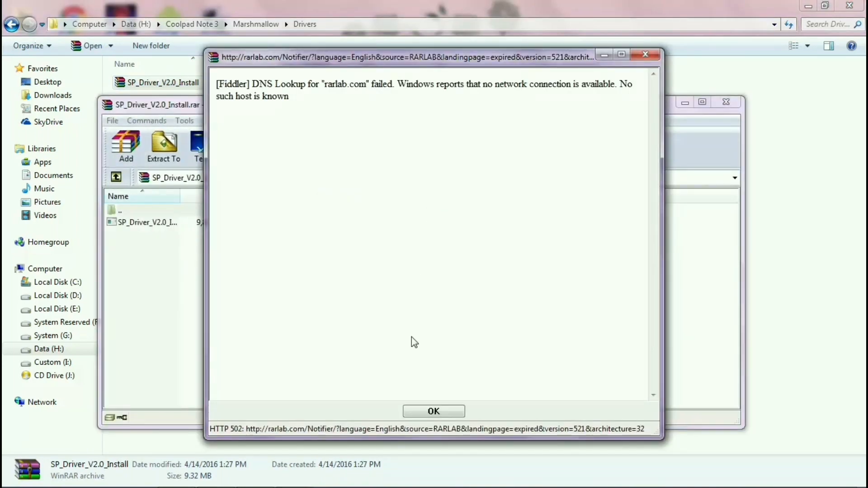
{"action": "left_click", "coordinate": [433, 410]}
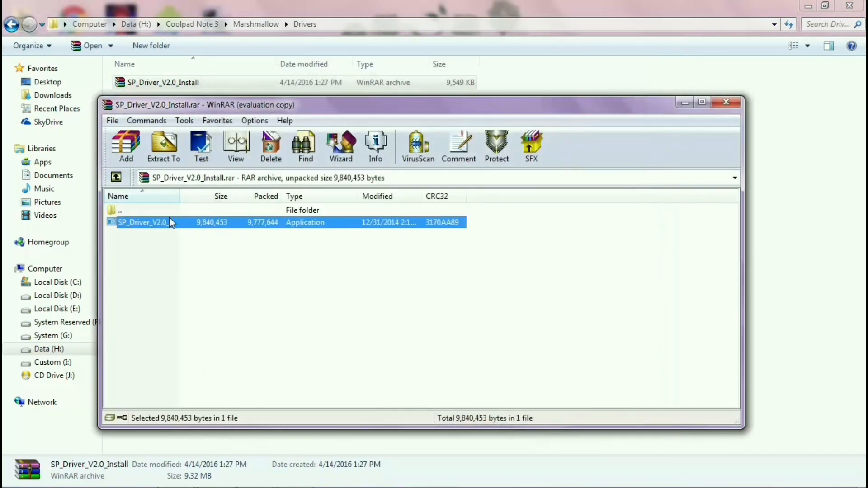
{"action": "left_click", "coordinate": [454, 271]}
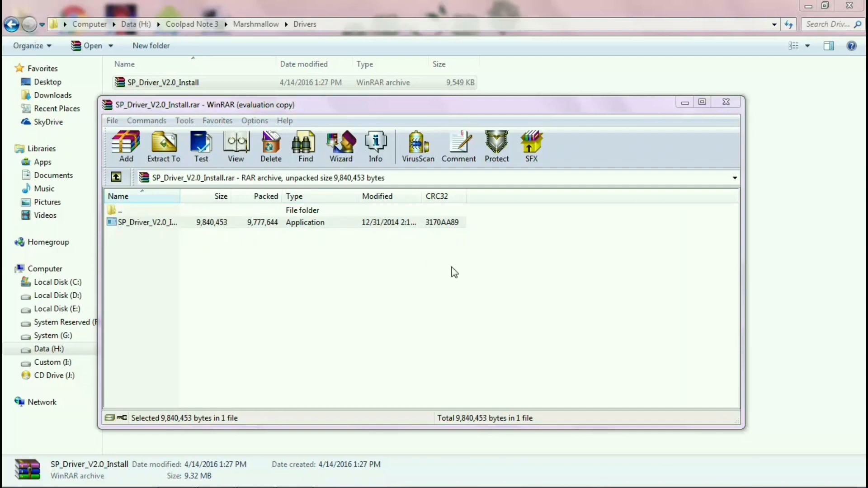
Run the MediaTek driver installer to the default location until WinUSB, wdm_usb and modem drivers are ready
{"action": "double_click", "coordinate": [147, 222]}
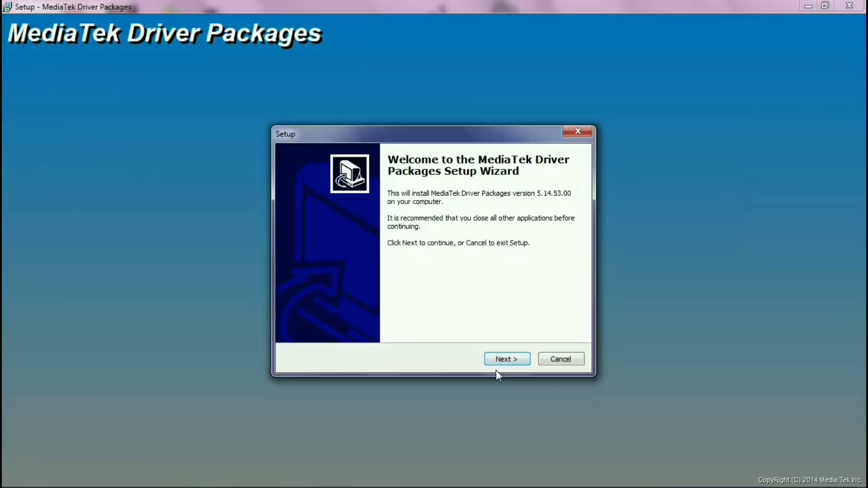
{"action": "left_click", "coordinate": [506, 359]}
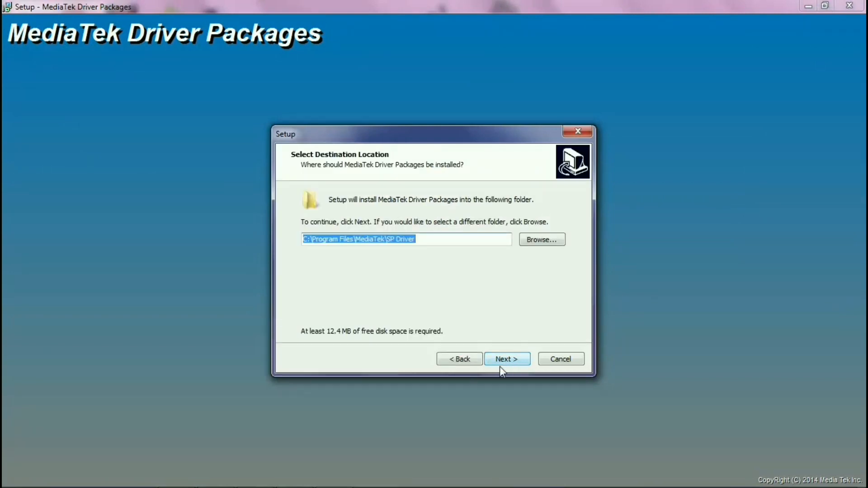
{"action": "left_click", "coordinate": [507, 359]}
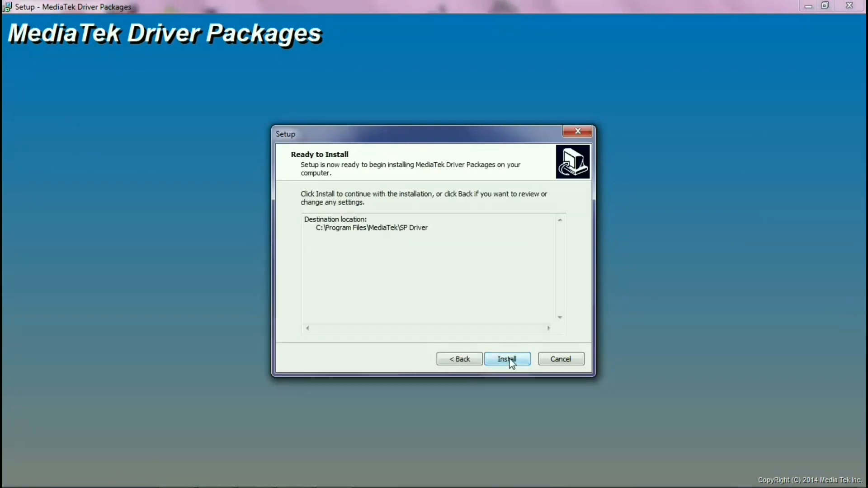
{"action": "left_click", "coordinate": [506, 359]}
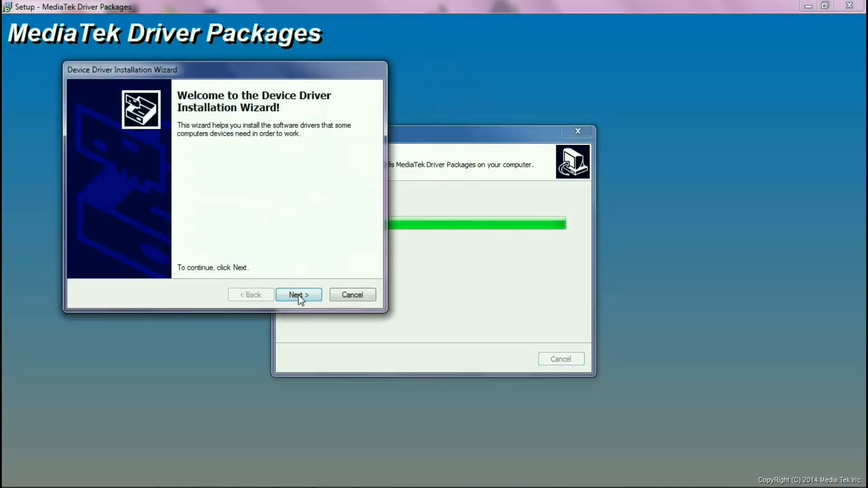
{"action": "left_click", "coordinate": [298, 295]}
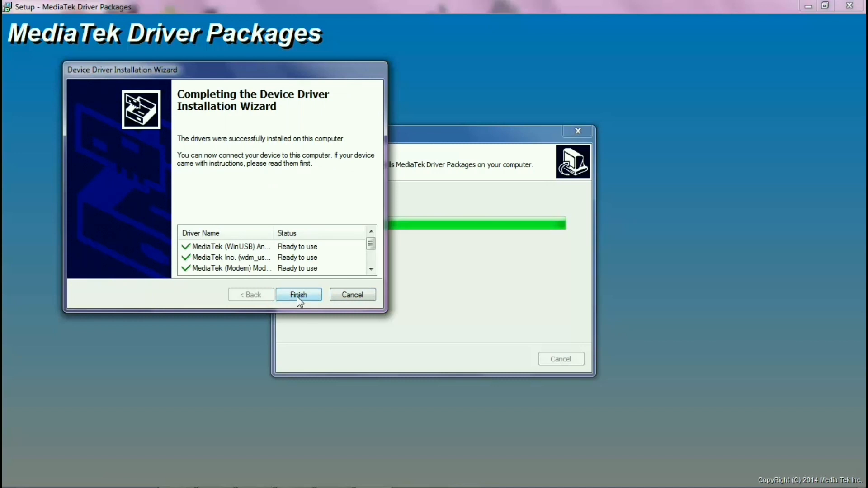
{"action": "left_click", "coordinate": [299, 295]}
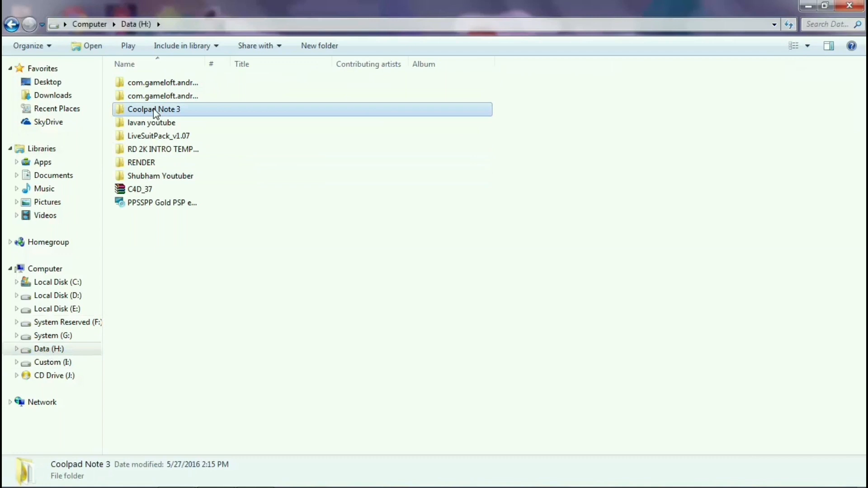
Browse Coolpad Note 3 > Marshmallow, look at the ROM archive in Marshmallow Rom, and return to Marshmallow
{"action": "double_click", "coordinate": [154, 109]}
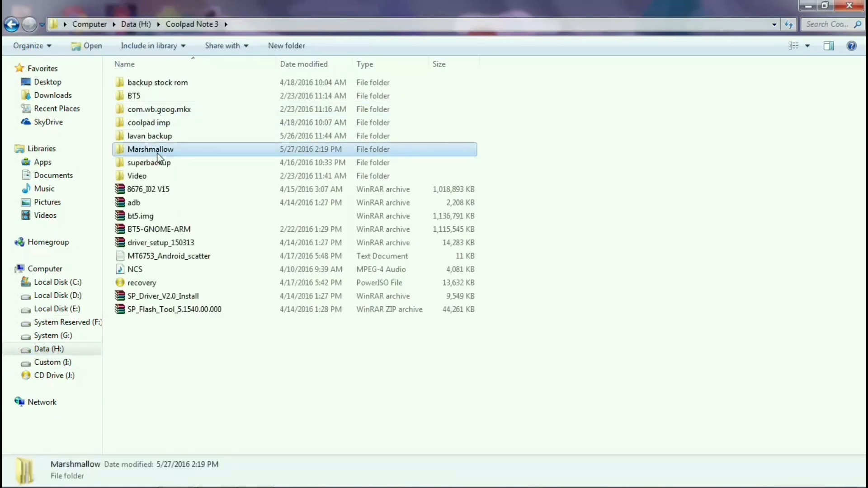
{"action": "double_click", "coordinate": [151, 149]}
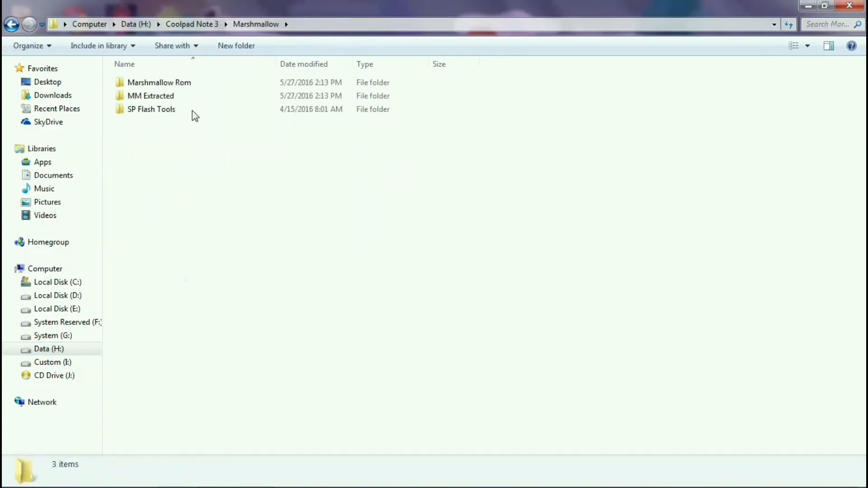
{"action": "left_click", "coordinate": [159, 83]}
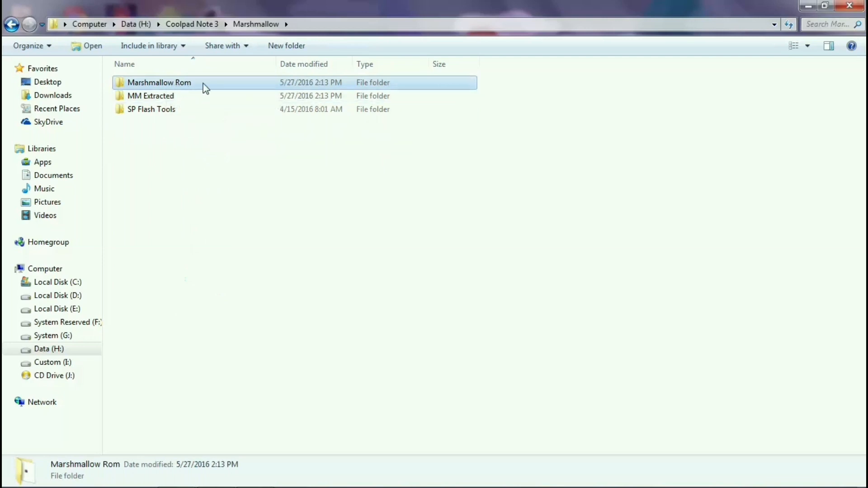
{"action": "double_click", "coordinate": [160, 83]}
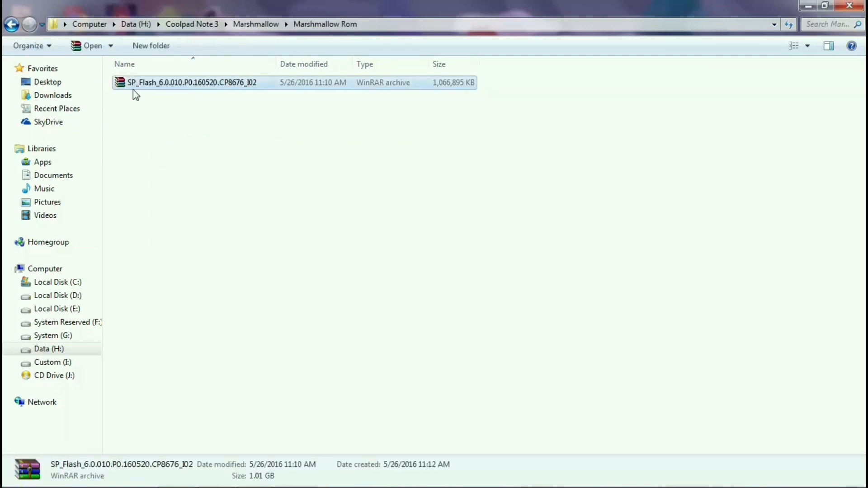
{"action": "mouse_move", "coordinate": [285, 100]}
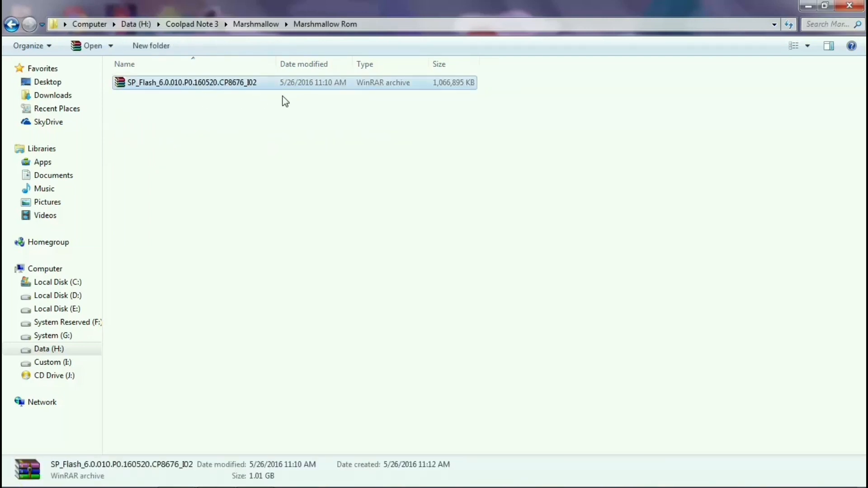
{"action": "right_click", "coordinate": [191, 82]}
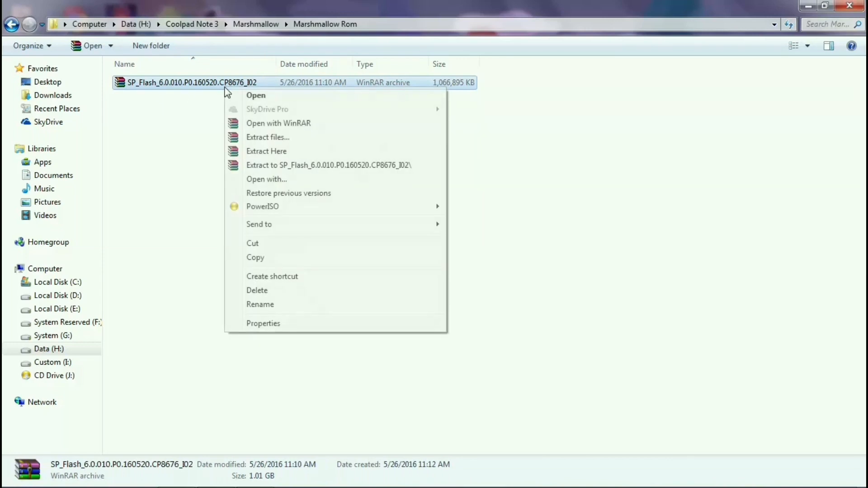
{"action": "mouse_move", "coordinate": [279, 228]}
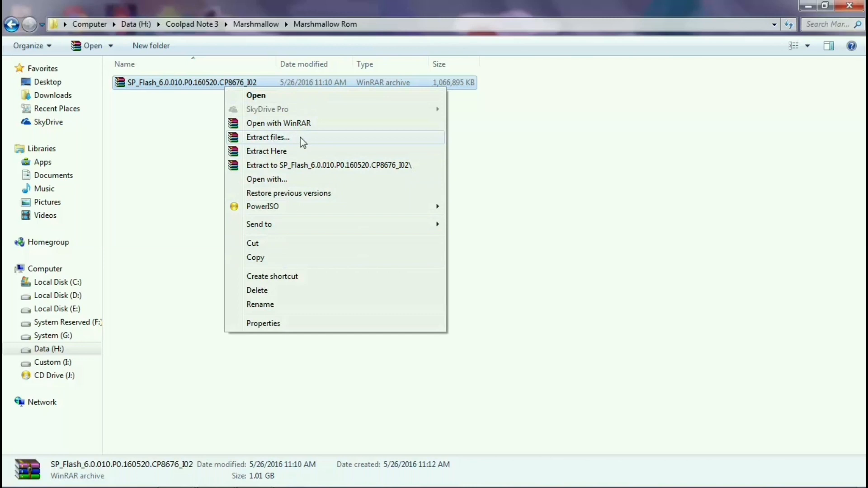
{"action": "left_click", "coordinate": [154, 122]}
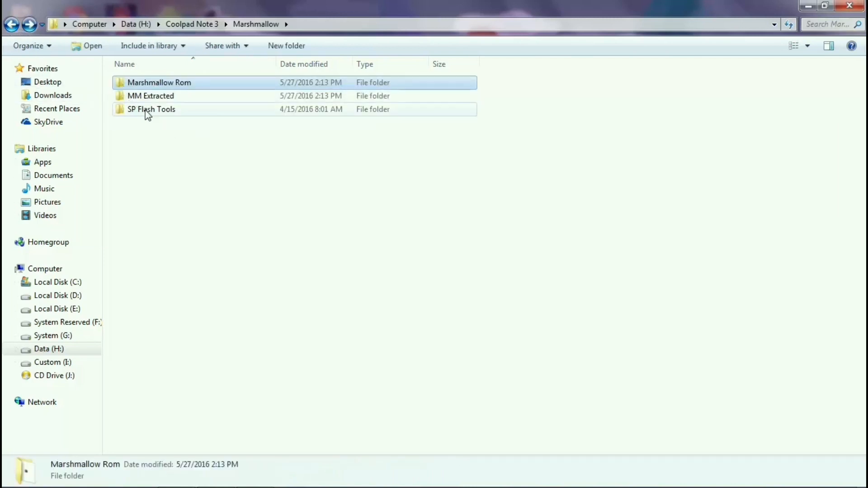
Review the 30 ROM files in MM Extracted, including the MT6753 scatter file, then return to Marshmallow
{"action": "left_click", "coordinate": [151, 96]}
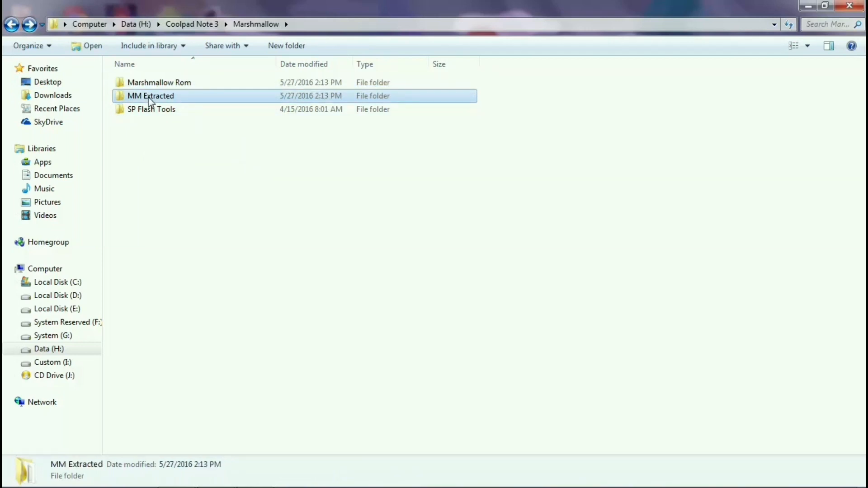
{"action": "double_click", "coordinate": [151, 96]}
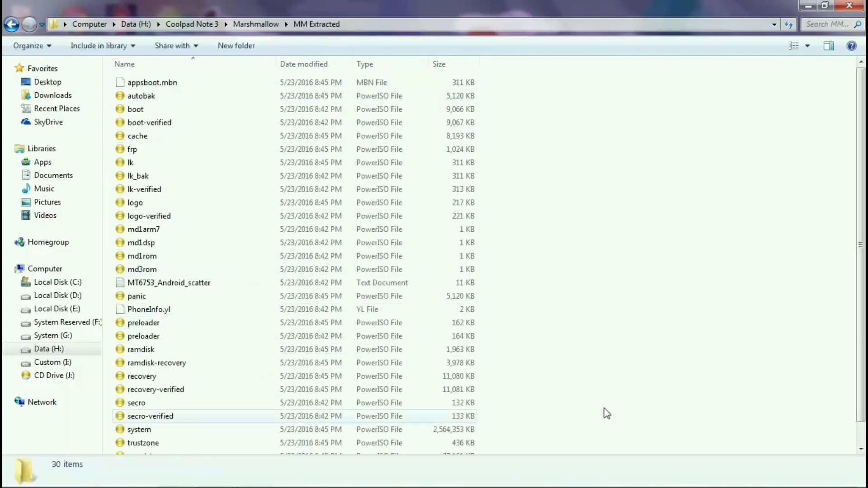
{"action": "scroll", "scroll_direction": "down", "scroll_amount": 3}
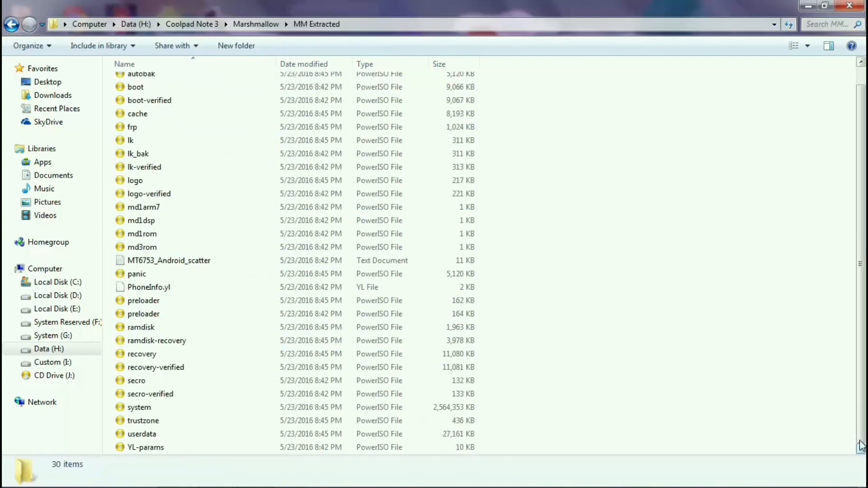
{"action": "scroll", "scroll_direction": "up", "scroll_amount": 3}
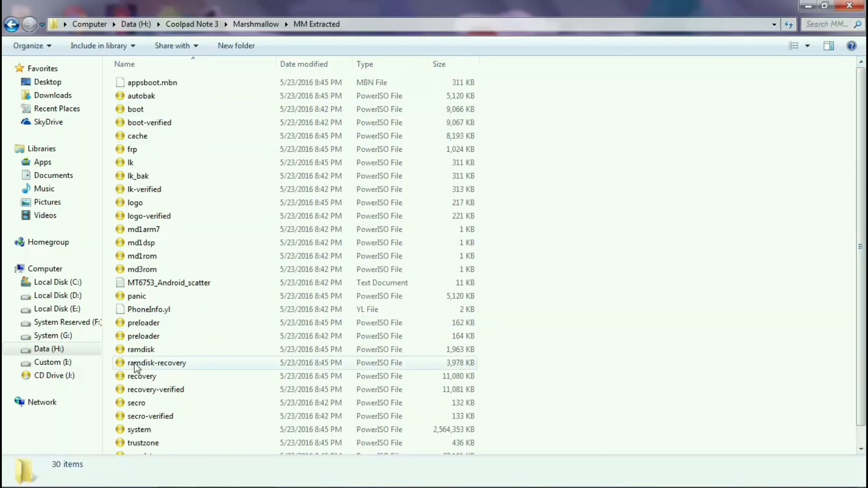
{"action": "left_click", "coordinate": [170, 282]}
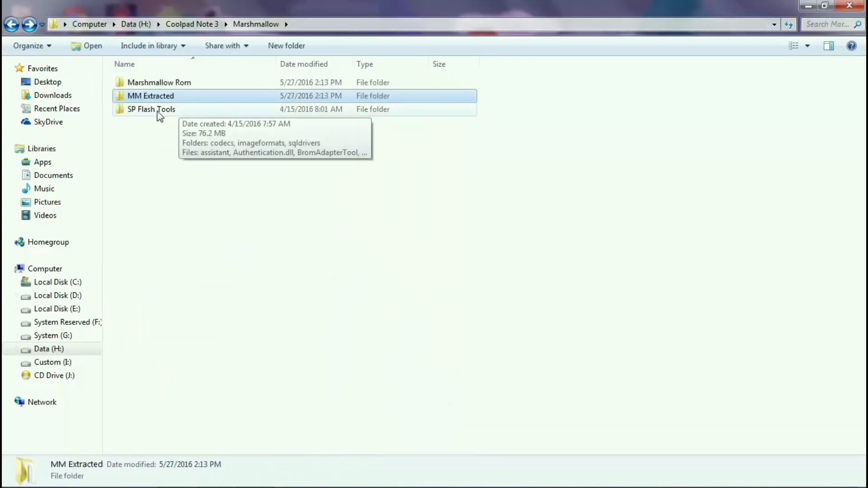
{"action": "left_click", "coordinate": [152, 110]}
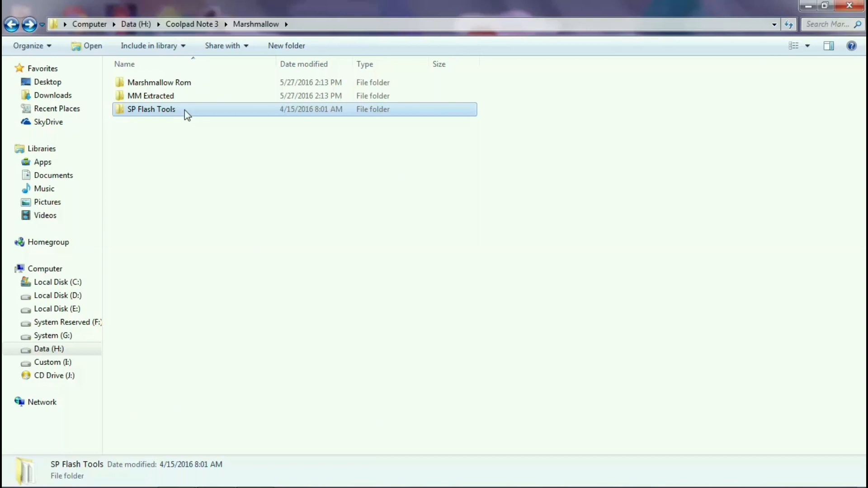
Start flash_tool from the SP Flash Tools folder and dismiss the scatter file not found warning
{"action": "double_click", "coordinate": [151, 110]}
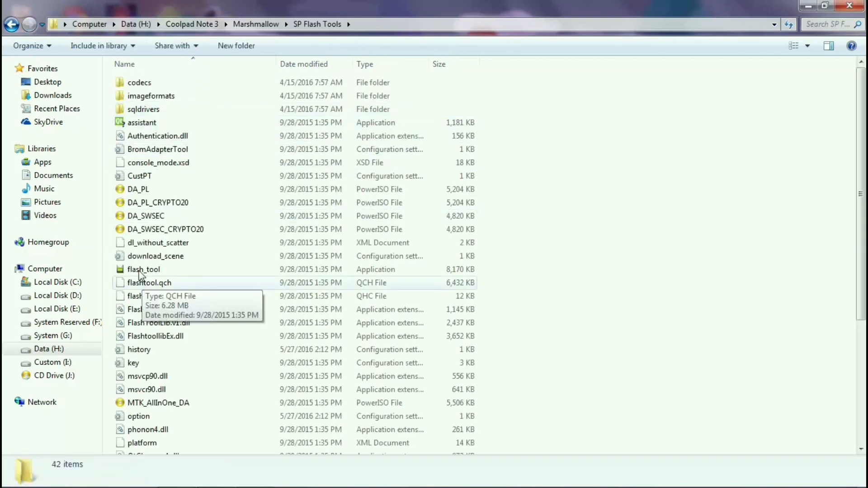
{"action": "left_click", "coordinate": [144, 270]}
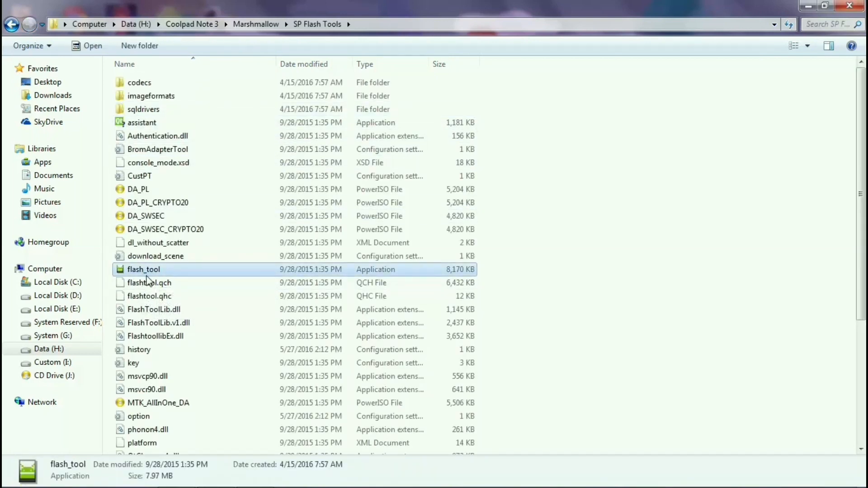
{"action": "double_click", "coordinate": [143, 270]}
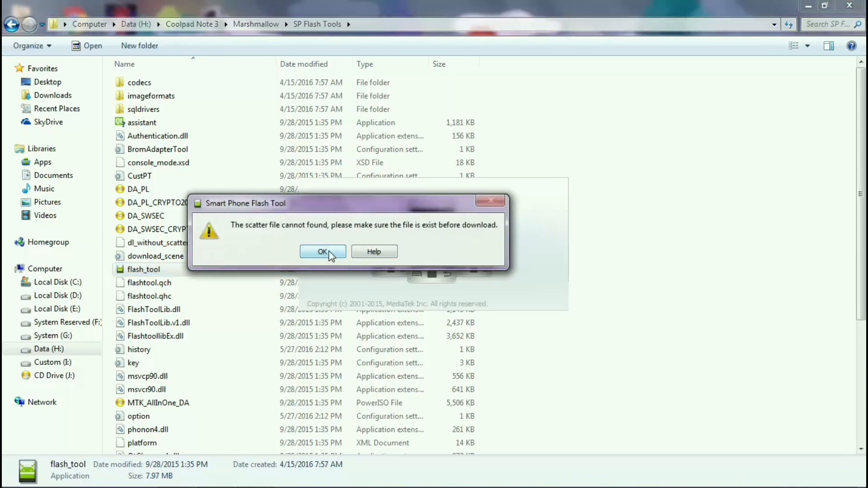
{"action": "left_click", "coordinate": [322, 252]}
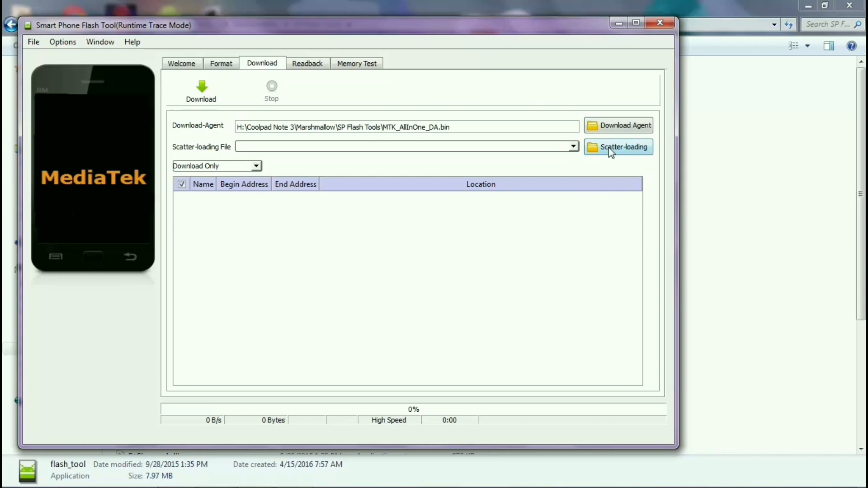
{"action": "mouse_move", "coordinate": [615, 154]}
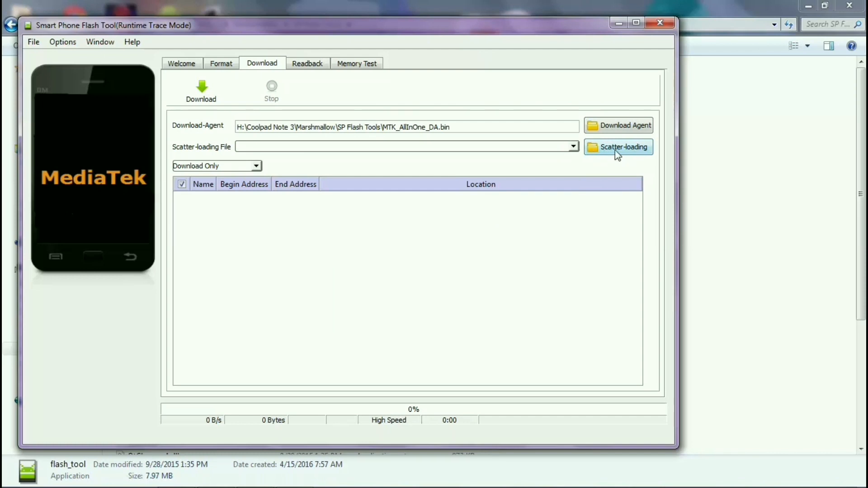
Load MT6753_Android_scatter from Coolpad Note 3 > Marshmallow > MM Extracted as the scatter file
{"action": "left_click", "coordinate": [618, 147]}
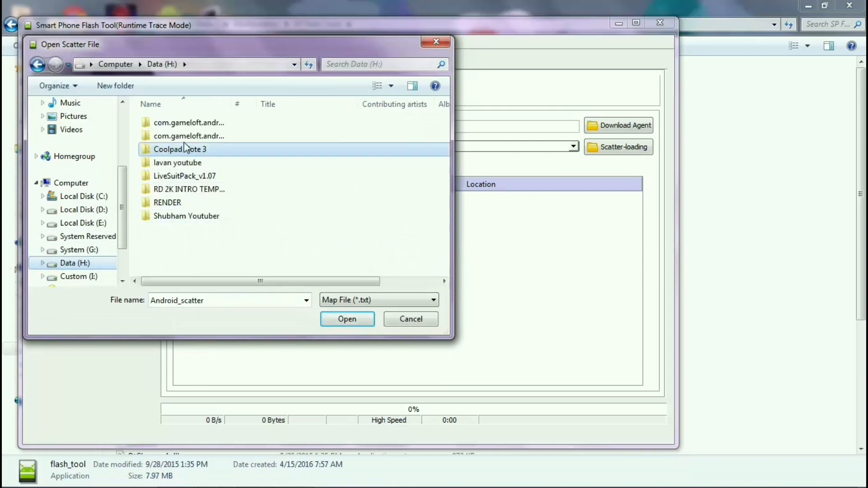
{"action": "double_click", "coordinate": [179, 150]}
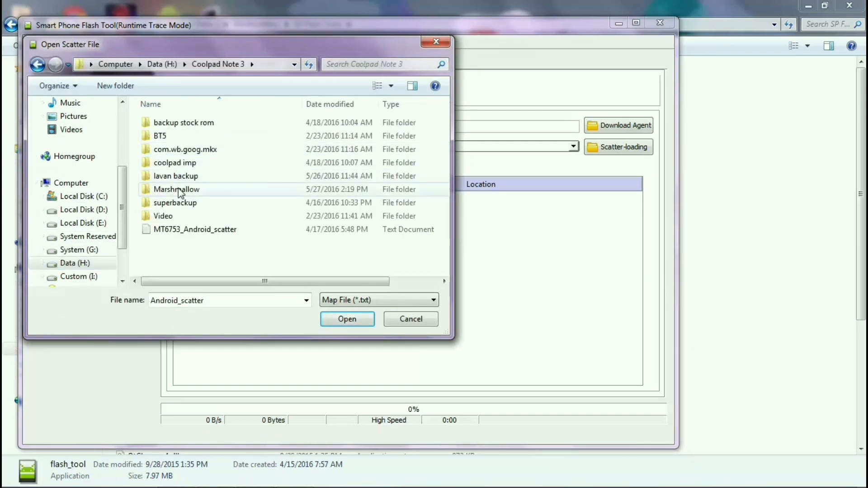
{"action": "left_click", "coordinate": [176, 189]}
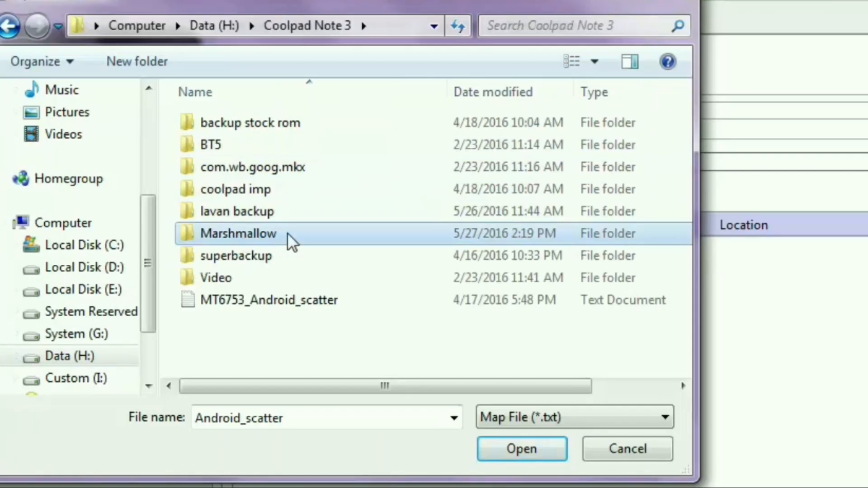
{"action": "double_click", "coordinate": [238, 233]}
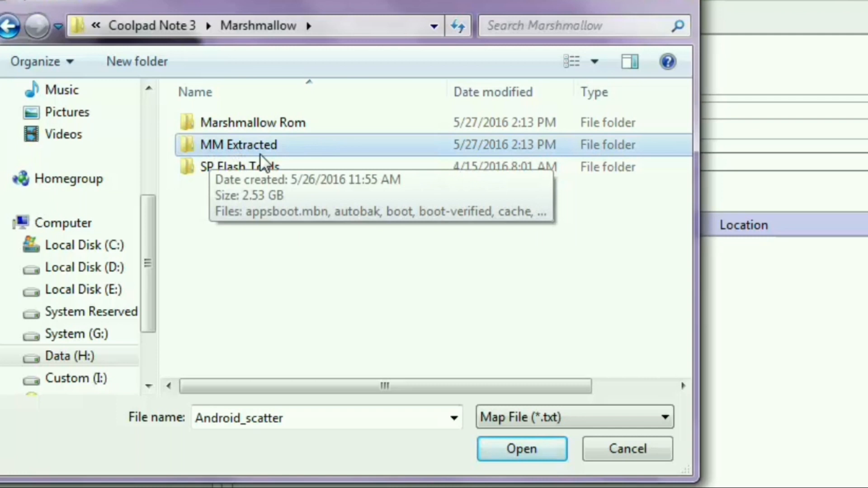
{"action": "mouse_move", "coordinate": [321, 160]}
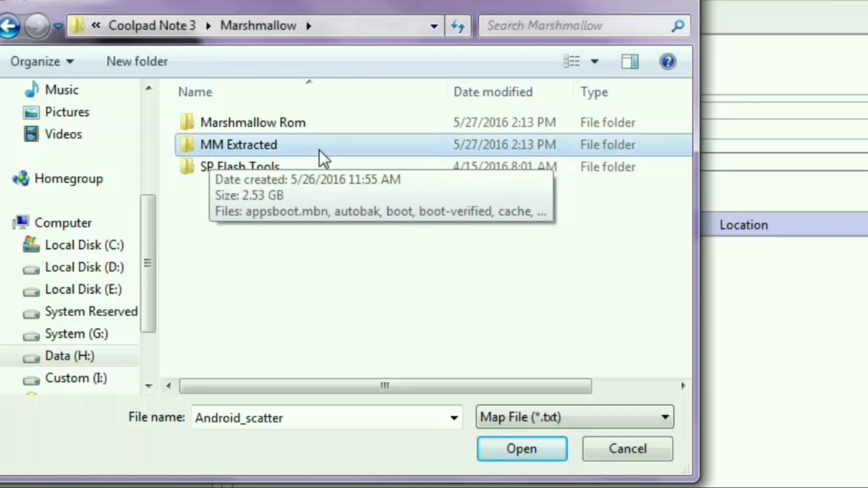
{"action": "double_click", "coordinate": [238, 144]}
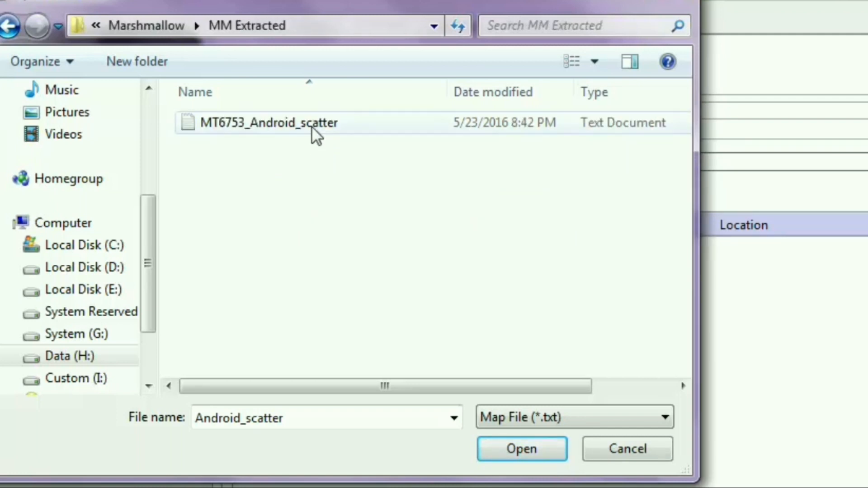
{"action": "left_click", "coordinate": [269, 122]}
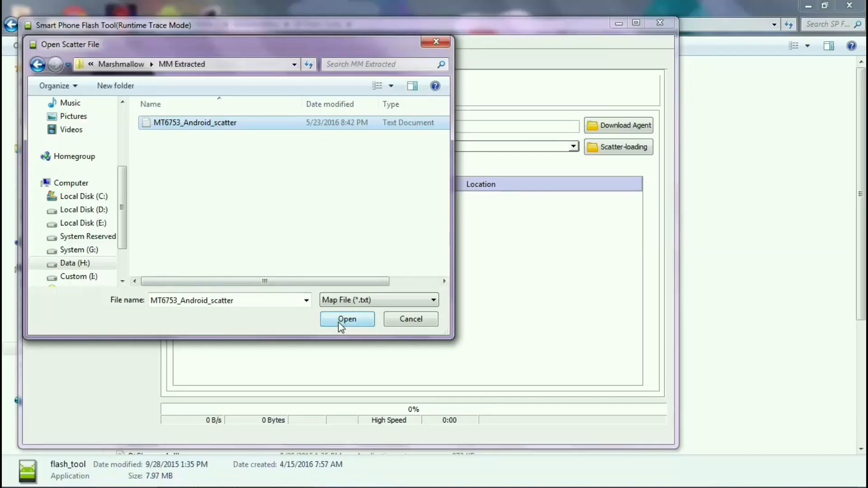
{"action": "left_click", "coordinate": [346, 319]}
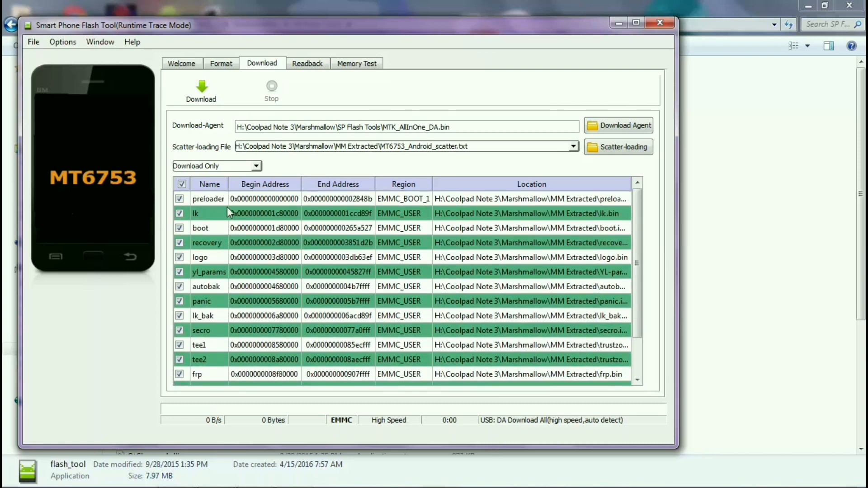
{"action": "mouse_move", "coordinate": [202, 285]}
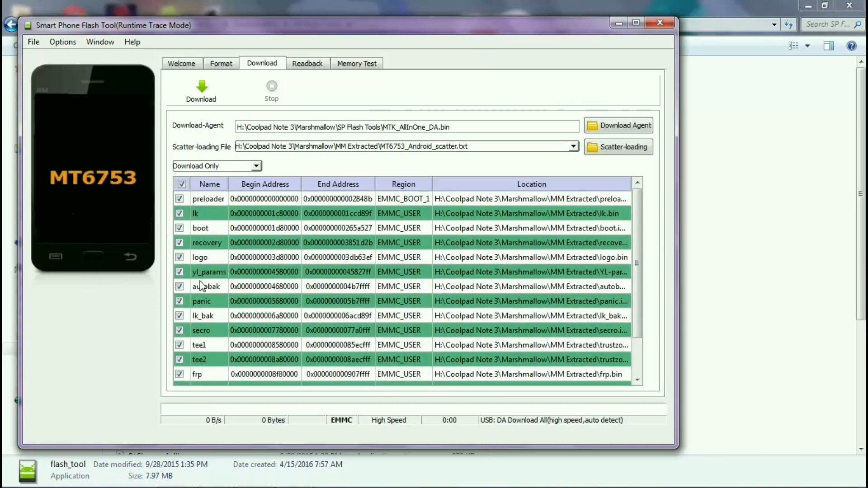